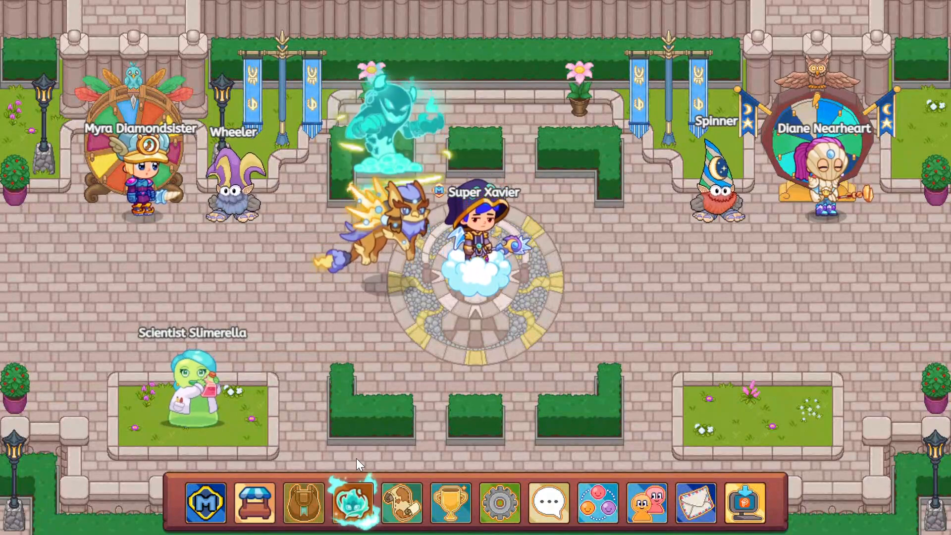
# - Bring up the Mythical Epics pet menu showing Shimmerstorm fully tamed and on the team
pyautogui.click(354, 502)
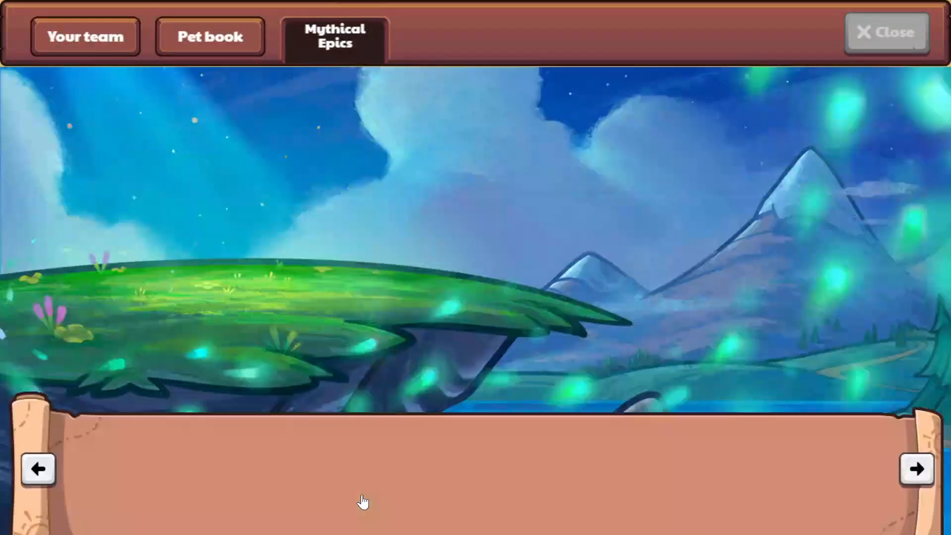
pyautogui.click(85, 37)
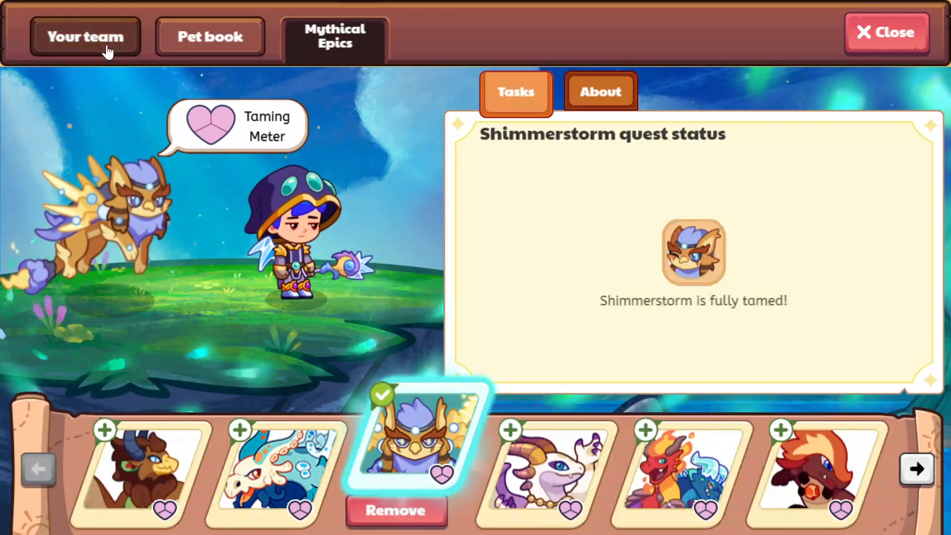
# - View the unseen pet #209 on the pet book's last page, then return to Mythical Epics
pyautogui.click(209, 35)
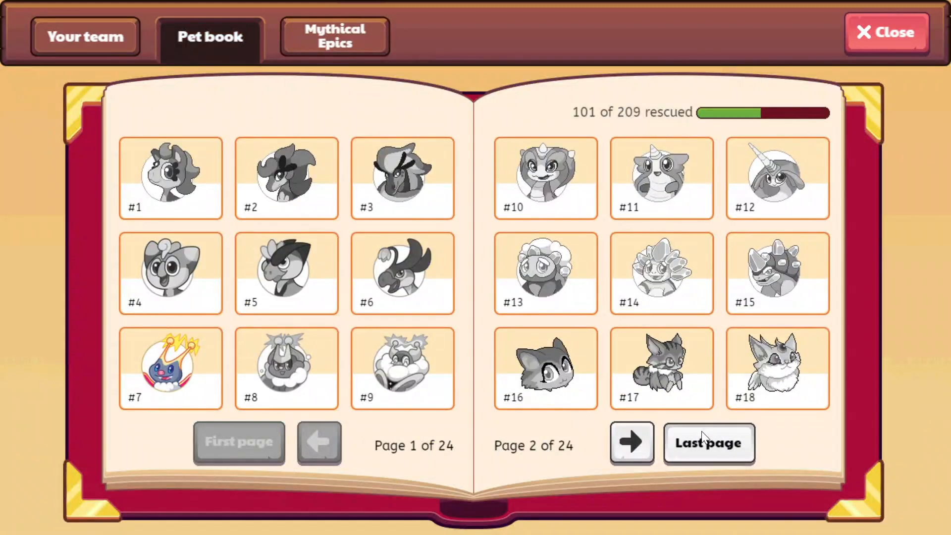
pyautogui.click(707, 443)
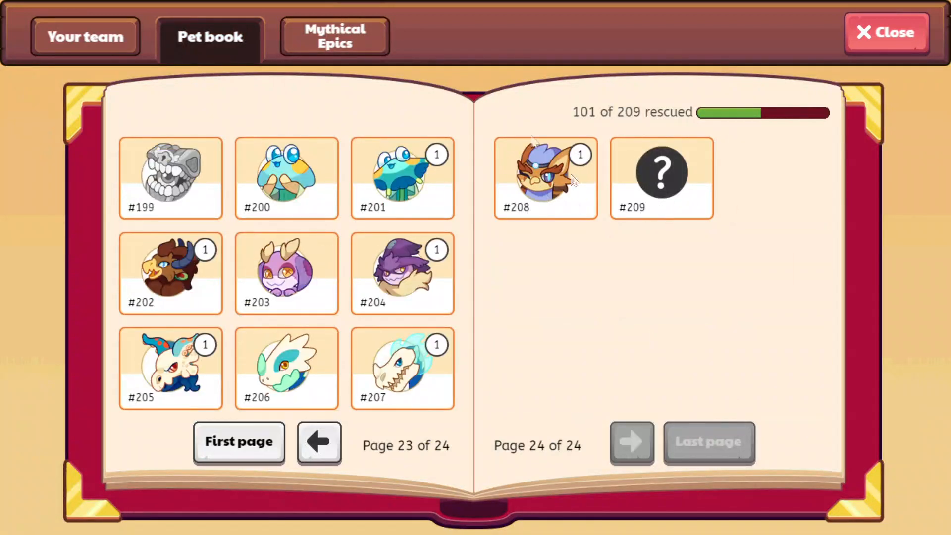
pyautogui.moveTo(594, 196)
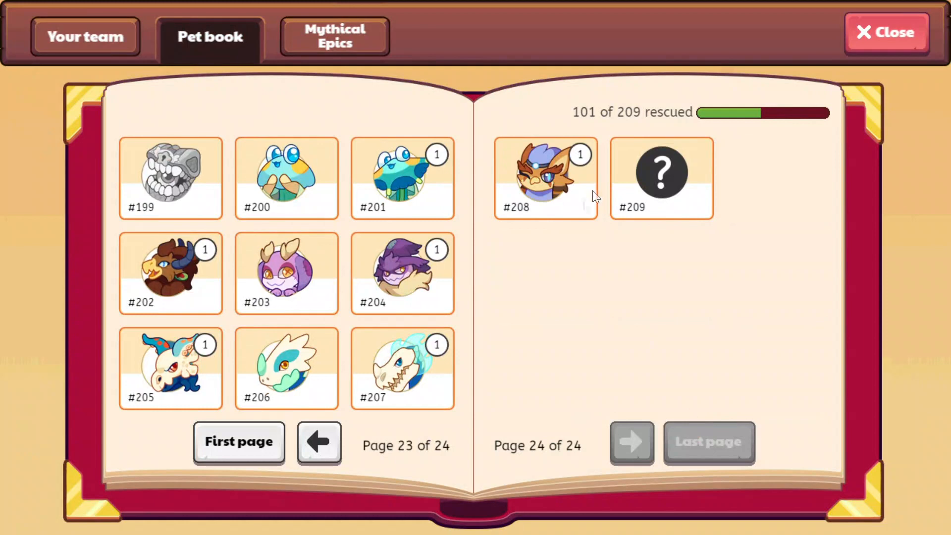
pyautogui.click(661, 176)
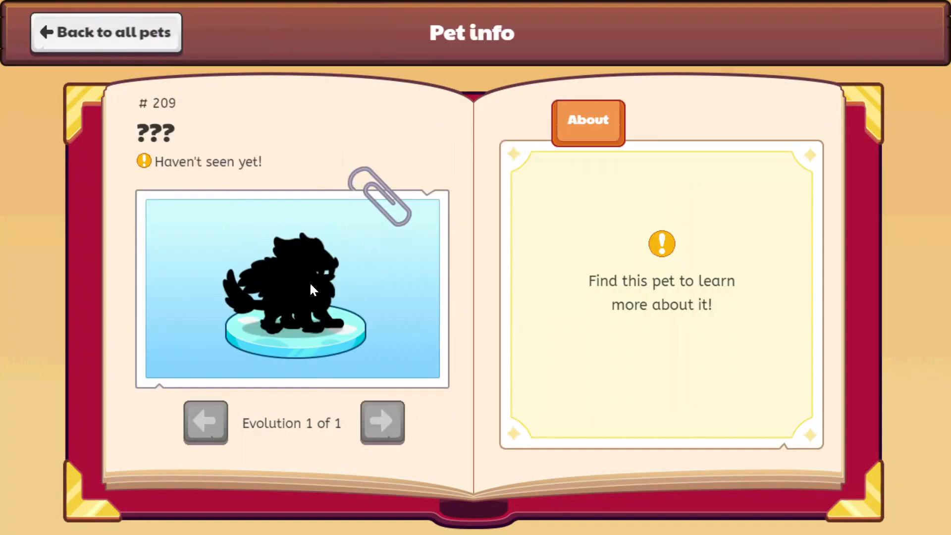
pyautogui.moveTo(350, 263)
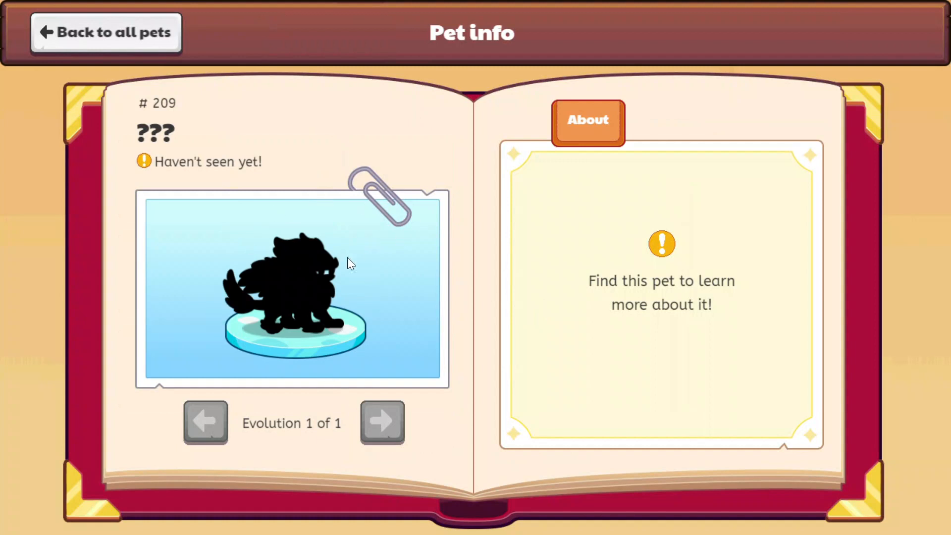
pyautogui.click(106, 32)
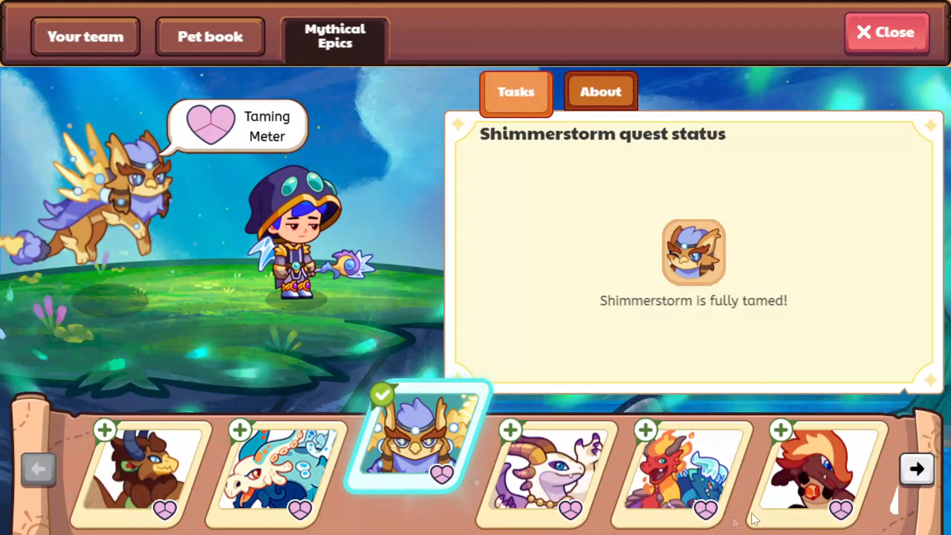
# - Check the locked Riptide among the next Mythical Epics, then close the pet menu
pyautogui.click(916, 468)
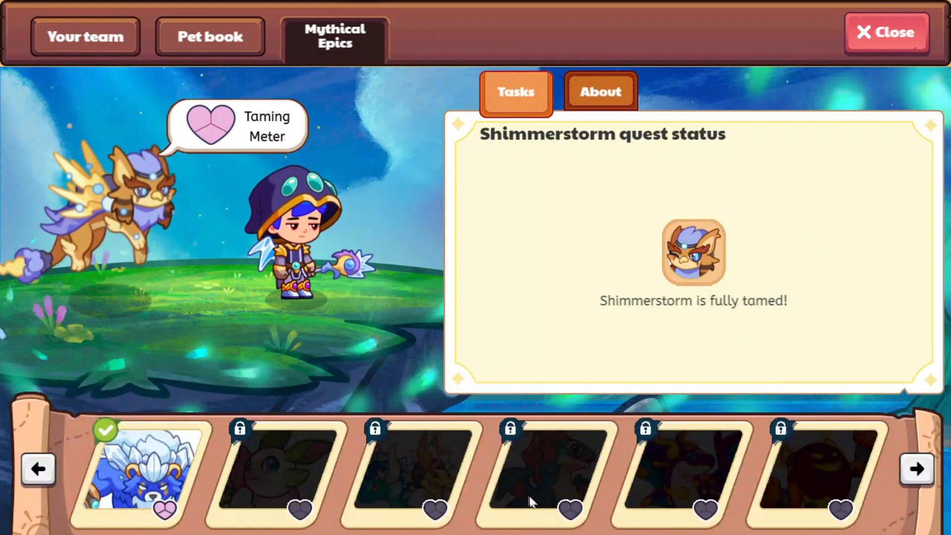
pyautogui.click(543, 469)
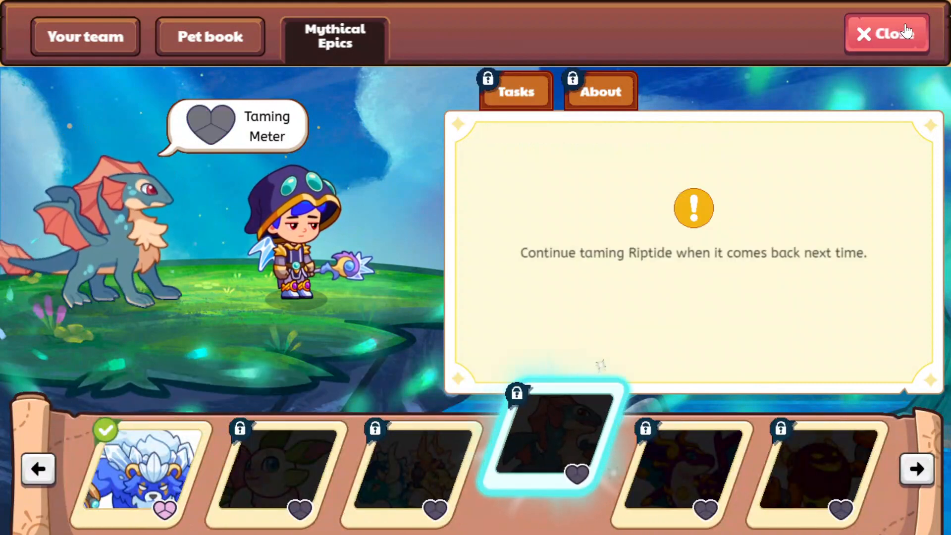
pyautogui.click(885, 34)
pyautogui.write('p')
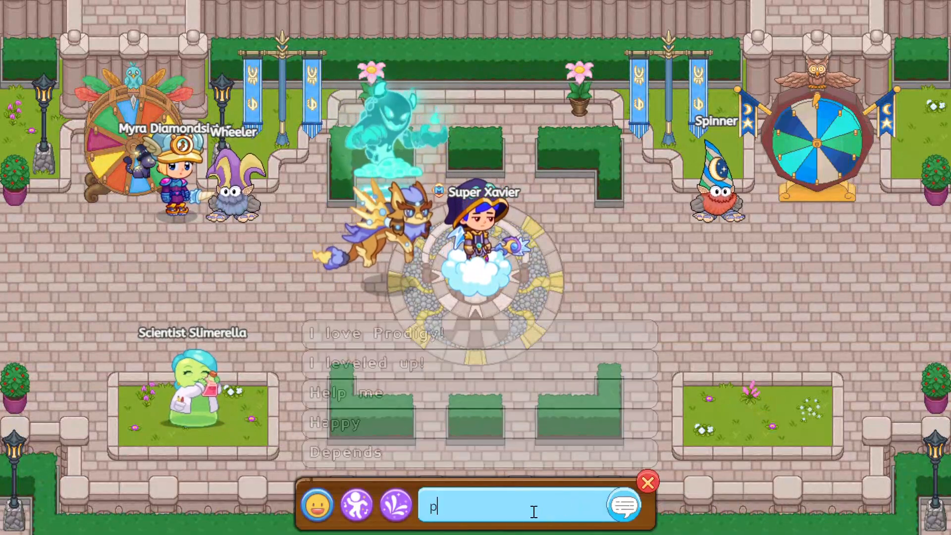
# - Enter 'ola' in the chat box before switching to the Prodigy Game Wiki tab
pyautogui.write('ola')
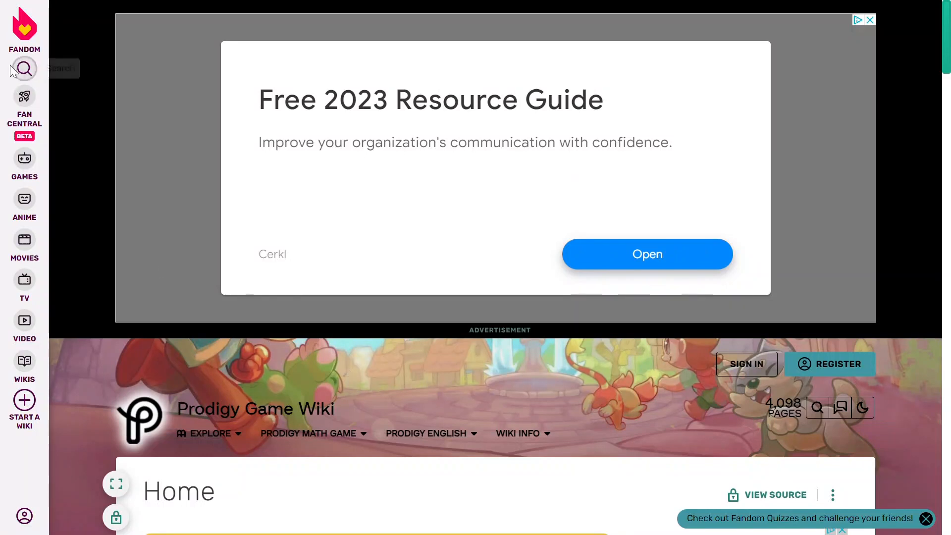
# - Search the wiki for 'polartide', listing the Polartide page first
pyautogui.click(24, 68)
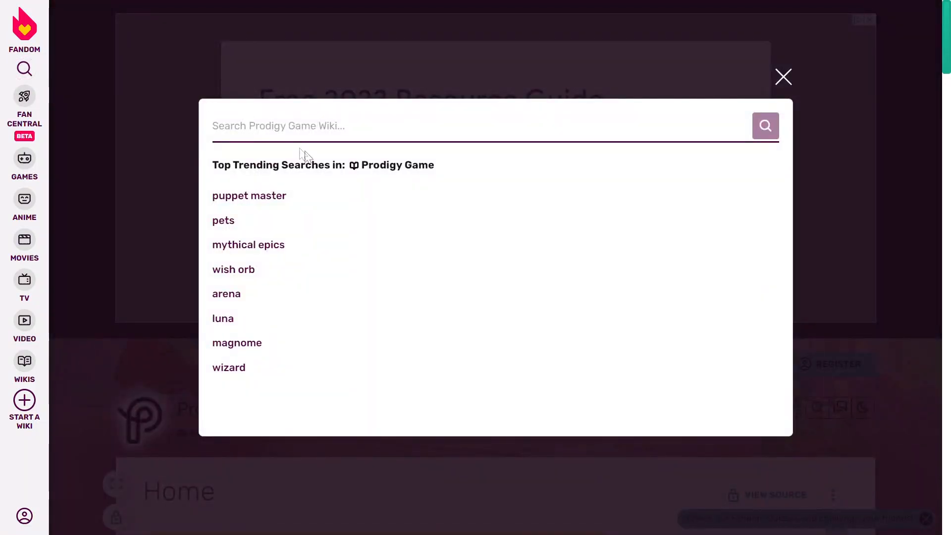
pyautogui.write('p')
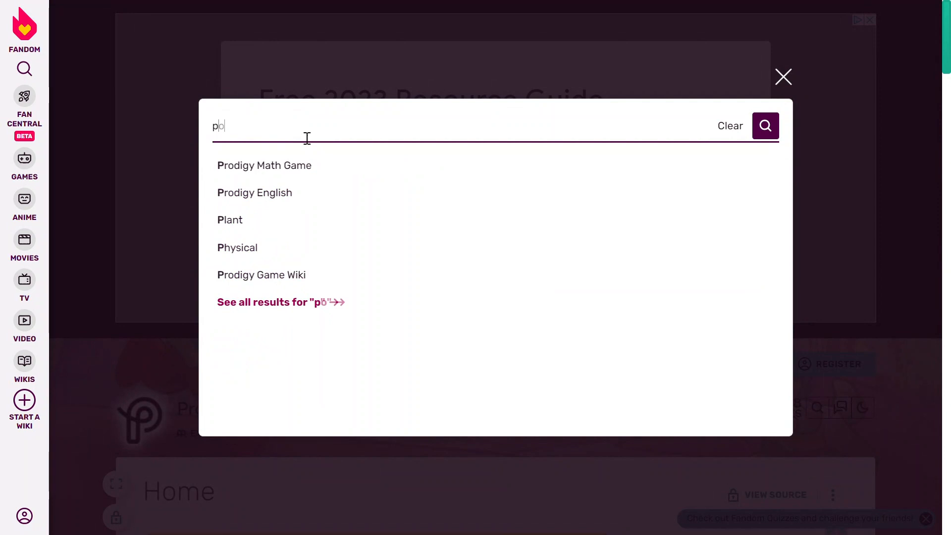
pyautogui.write('olart')
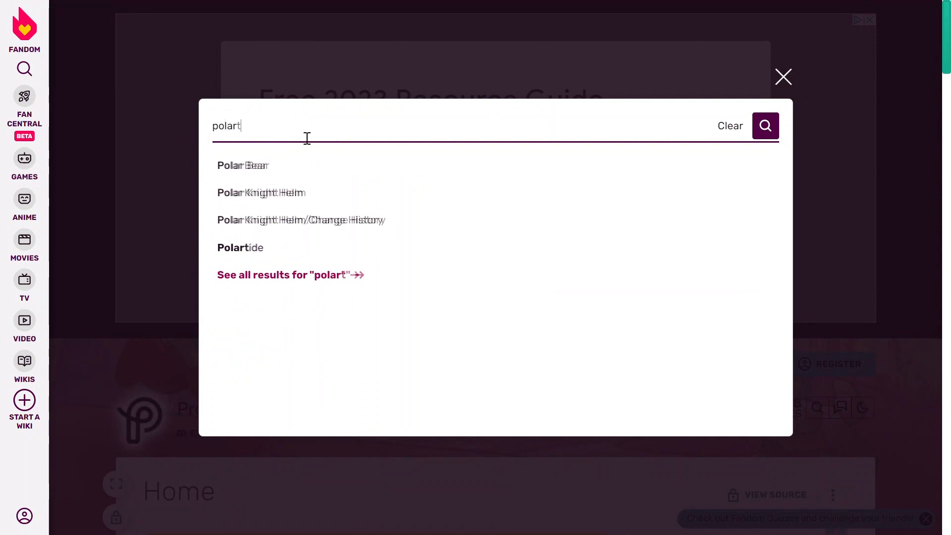
pyautogui.click(240, 248)
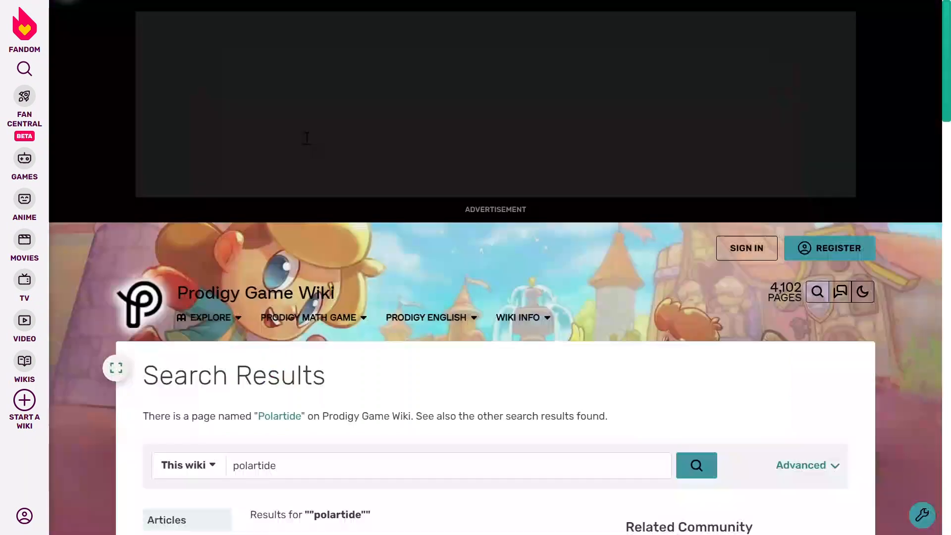
pyautogui.click(426, 316)
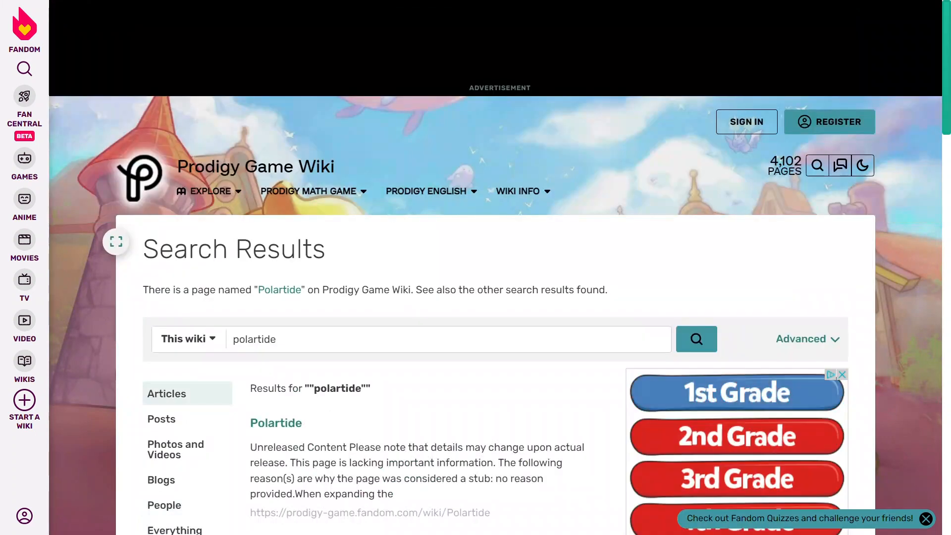
# - Open the Polartide article and scroll to its Ice Mythical Epic information box
pyautogui.click(276, 423)
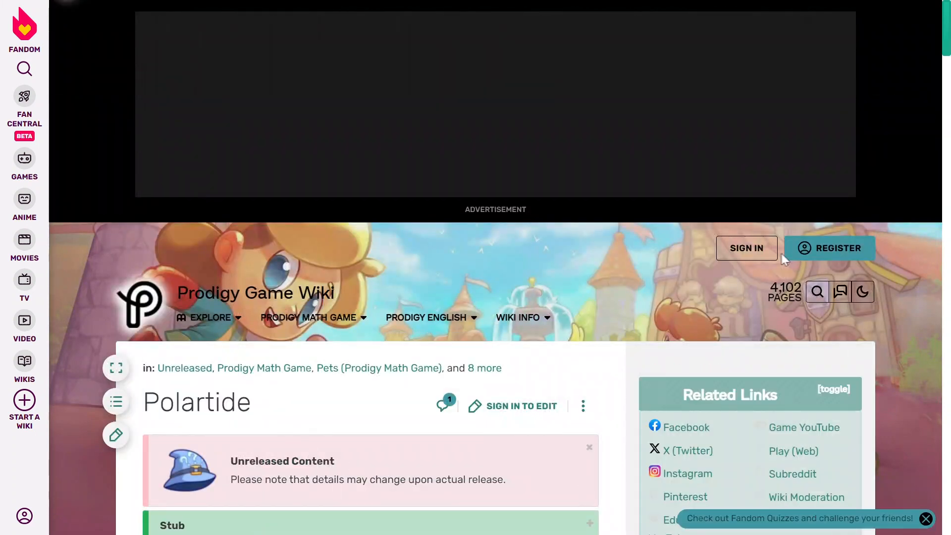
pyautogui.scroll(-3)
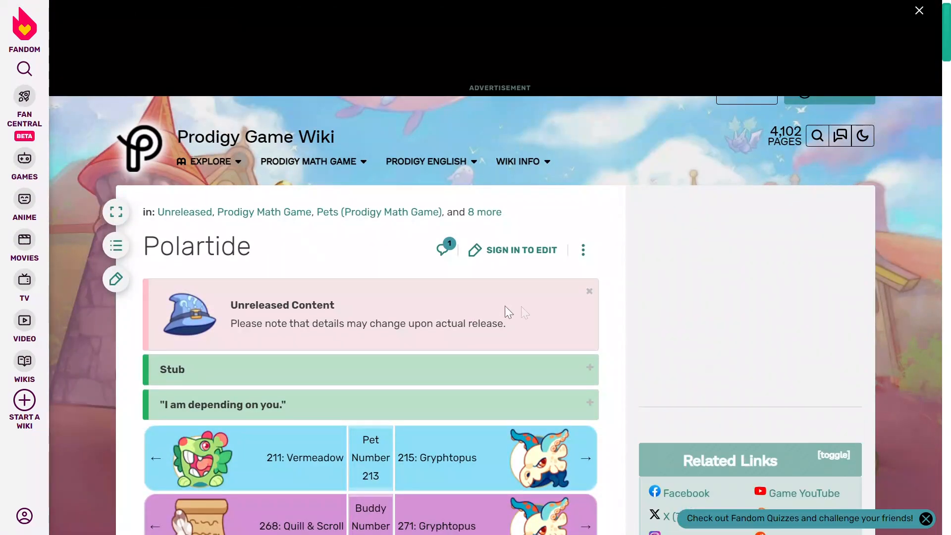
pyautogui.scroll(-3)
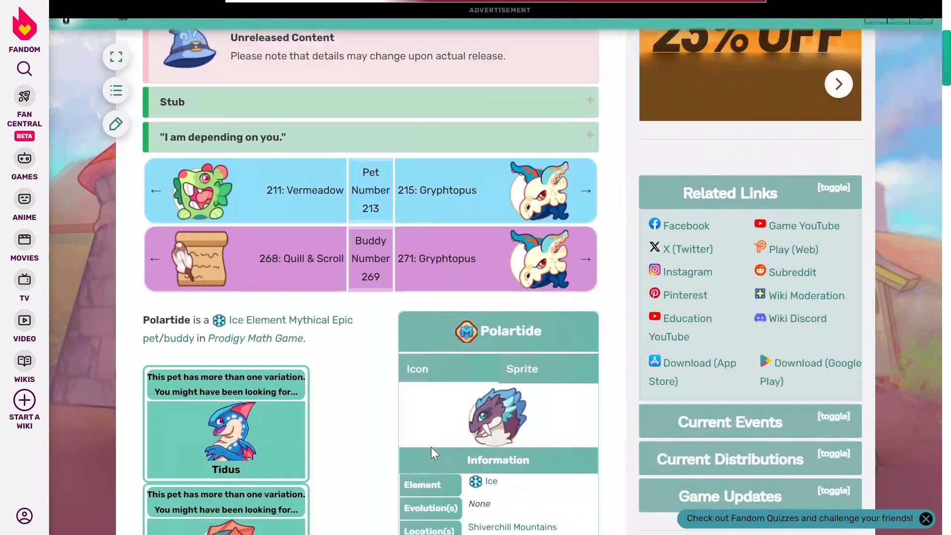
pyautogui.scroll(-3)
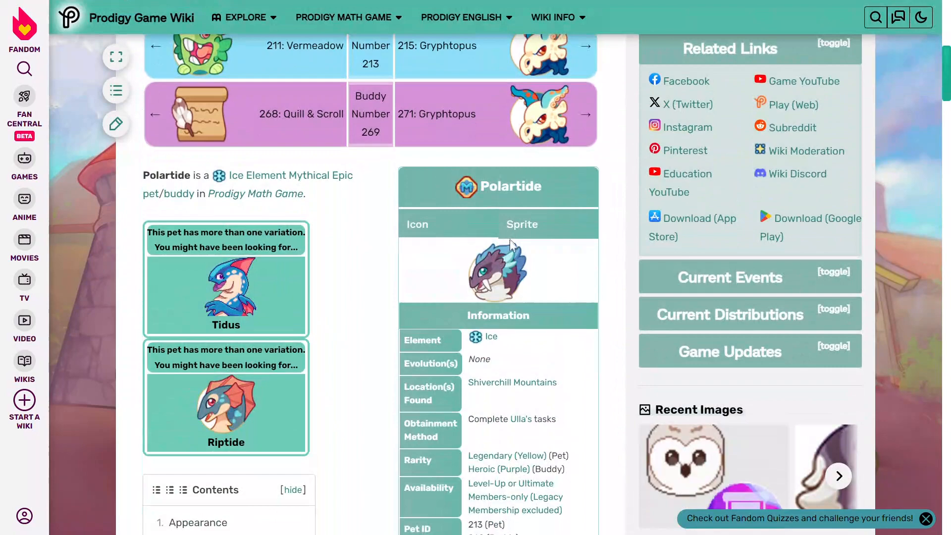
pyautogui.scroll(-3)
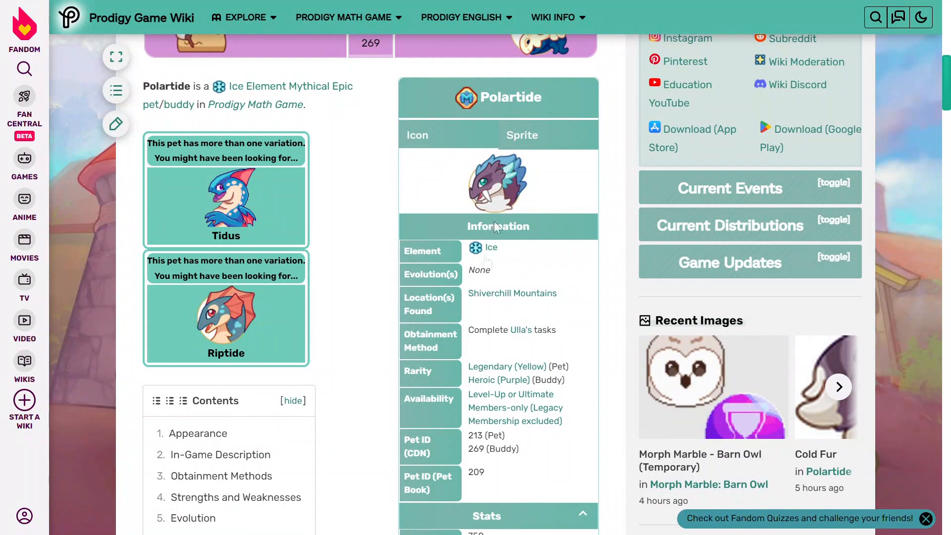
pyautogui.moveTo(479, 251)
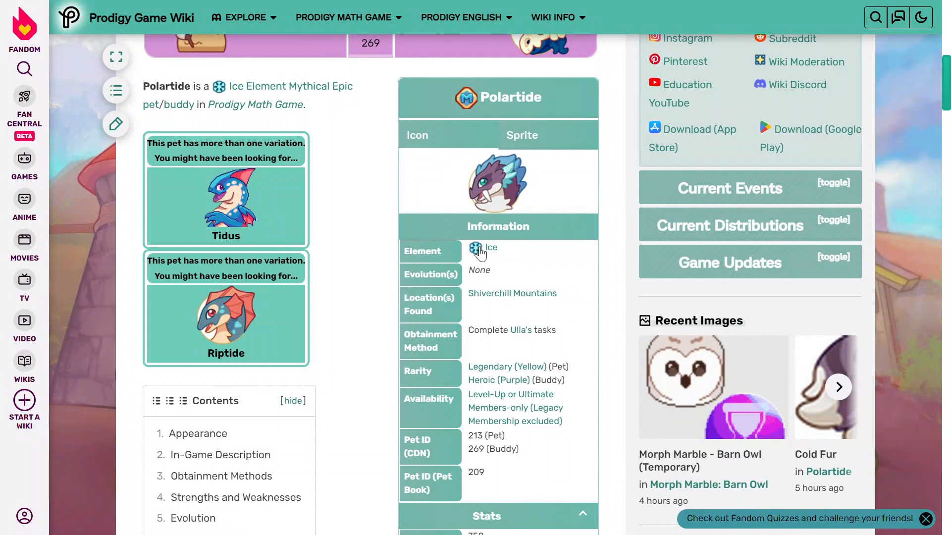
pyautogui.moveTo(548, 371)
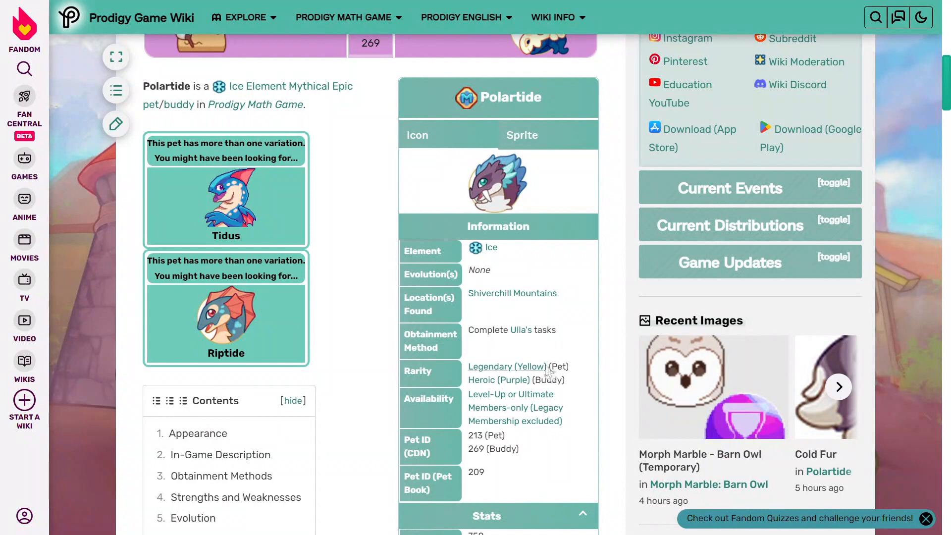
pyautogui.moveTo(515, 379)
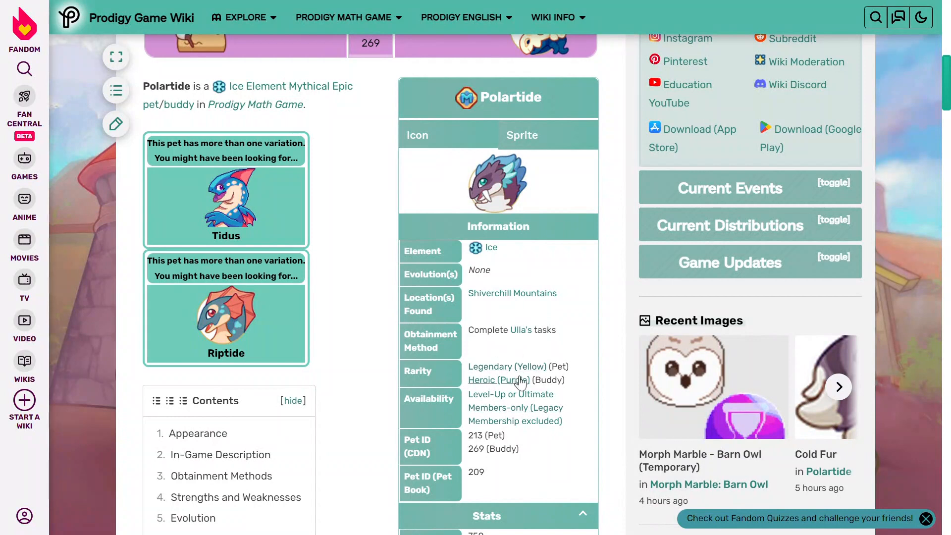
pyautogui.moveTo(509, 436)
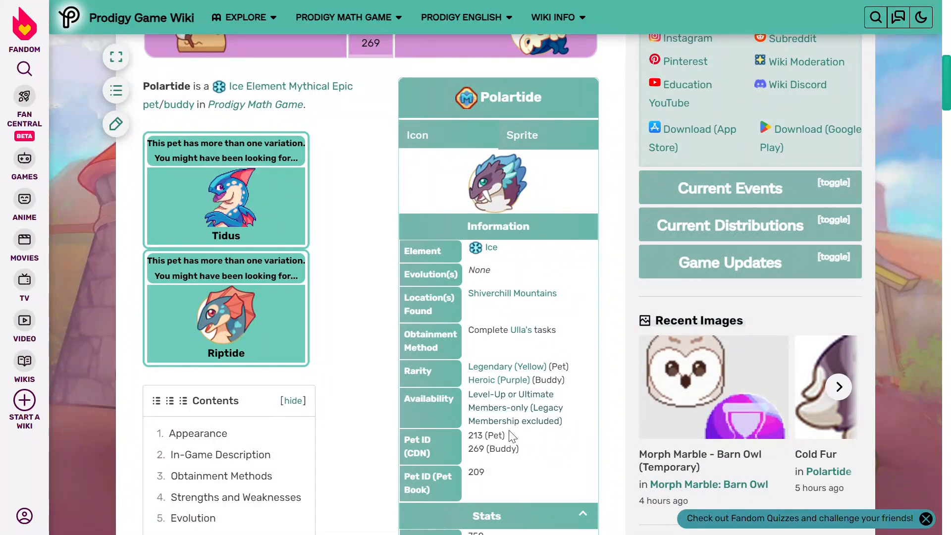
pyautogui.moveTo(490, 482)
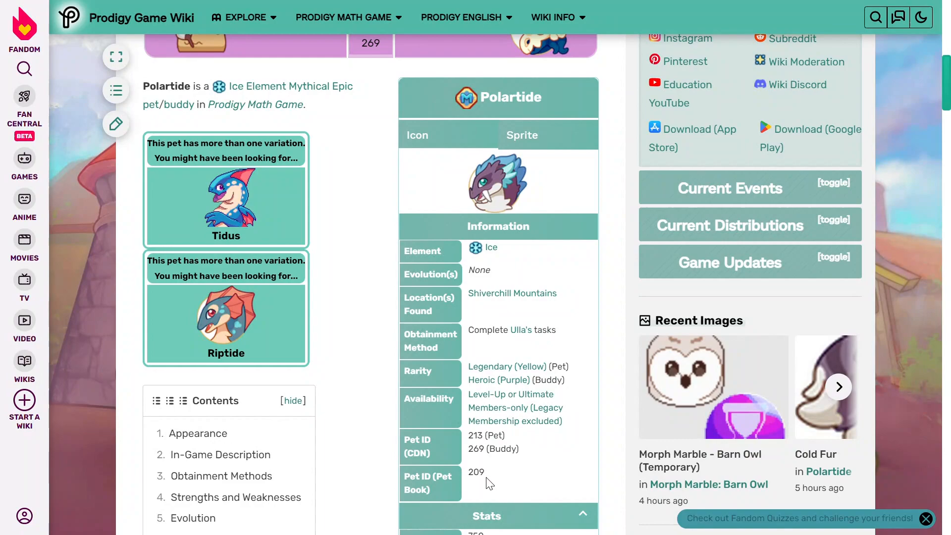
# - Scroll to Polartide's stats: 750 health, 380 speed, 470 power, 760 defense
pyautogui.scroll(-3)
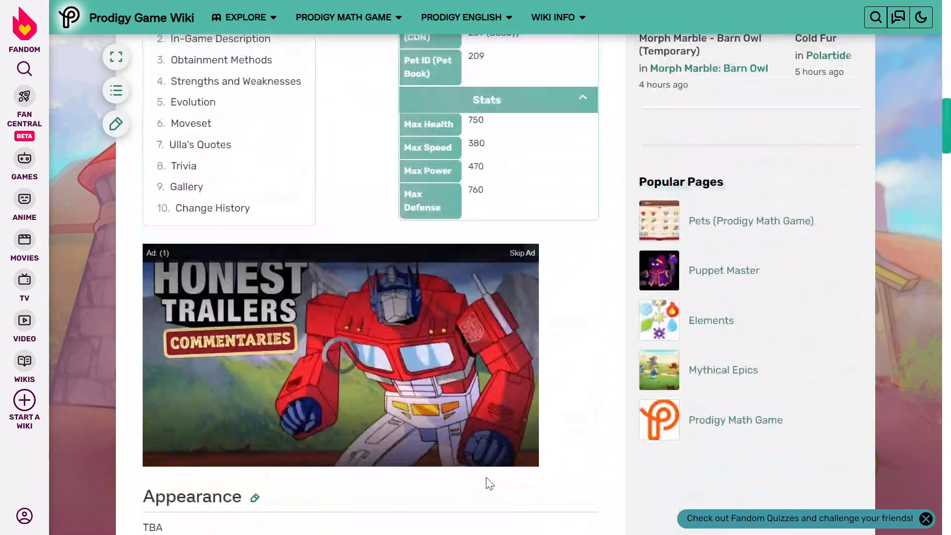
pyautogui.scroll(3)
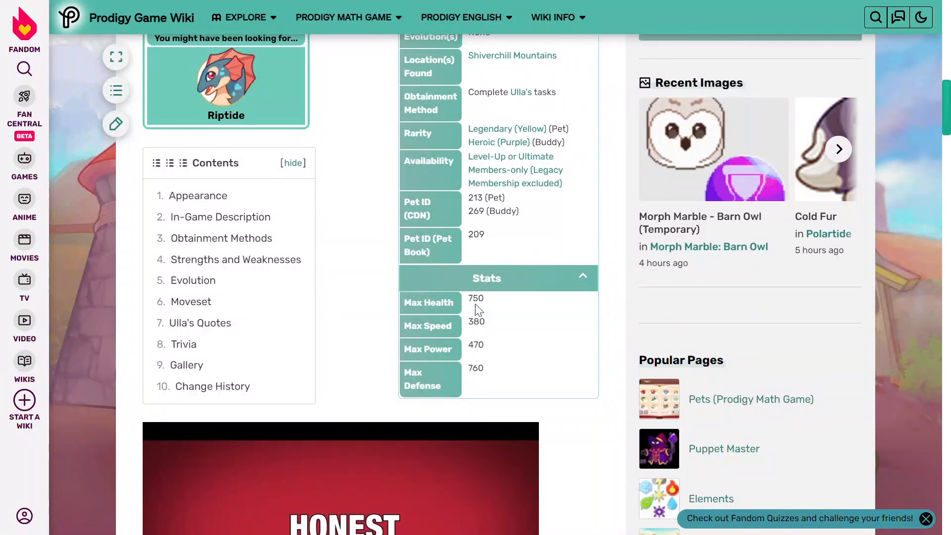
pyautogui.scroll(3)
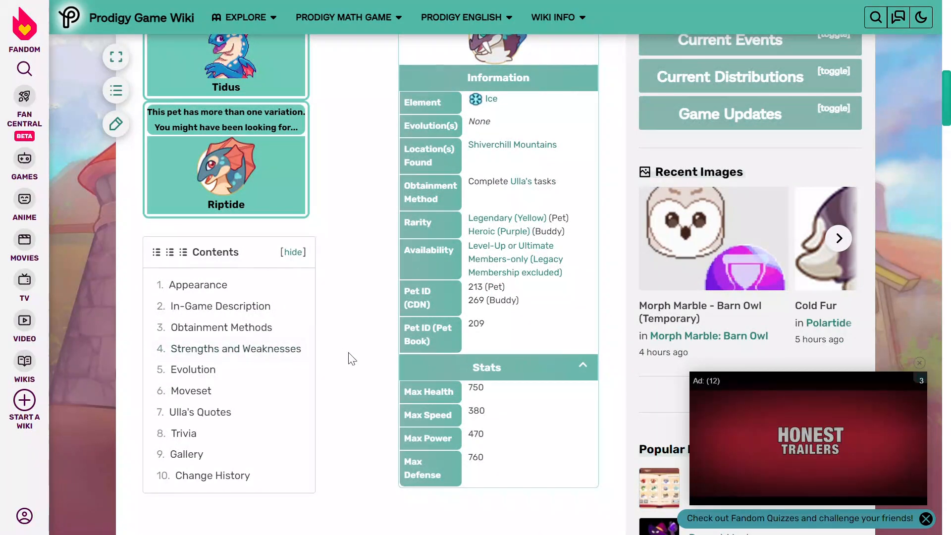
pyautogui.moveTo(903, 343)
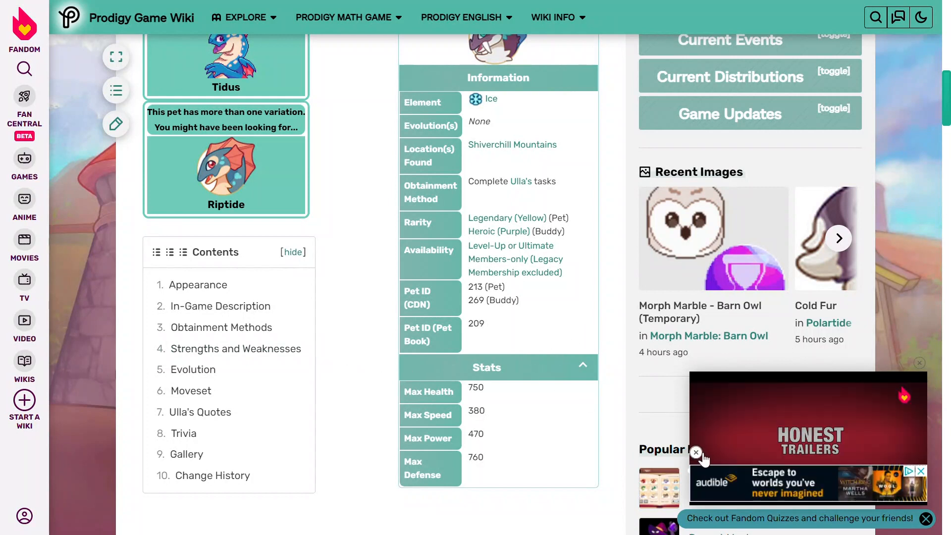
pyautogui.click(695, 453)
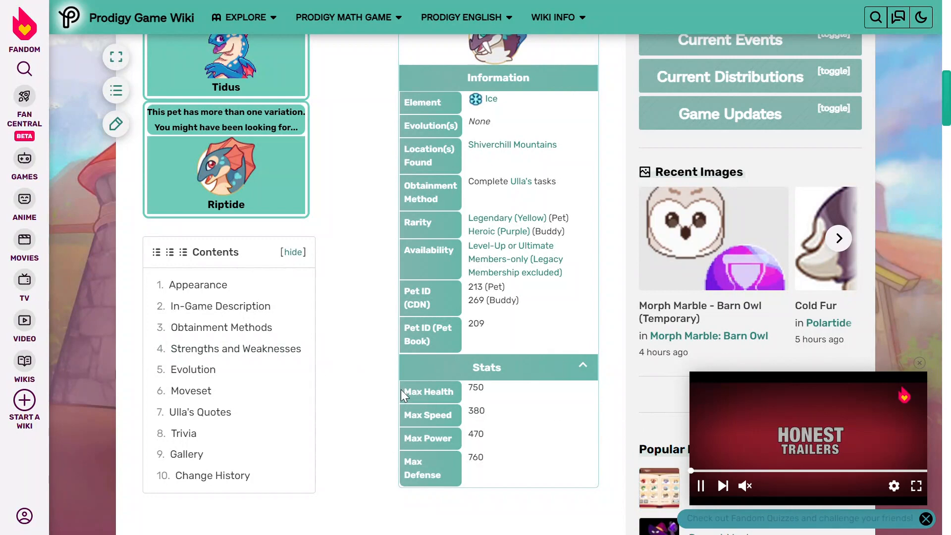
pyautogui.scroll(-3)
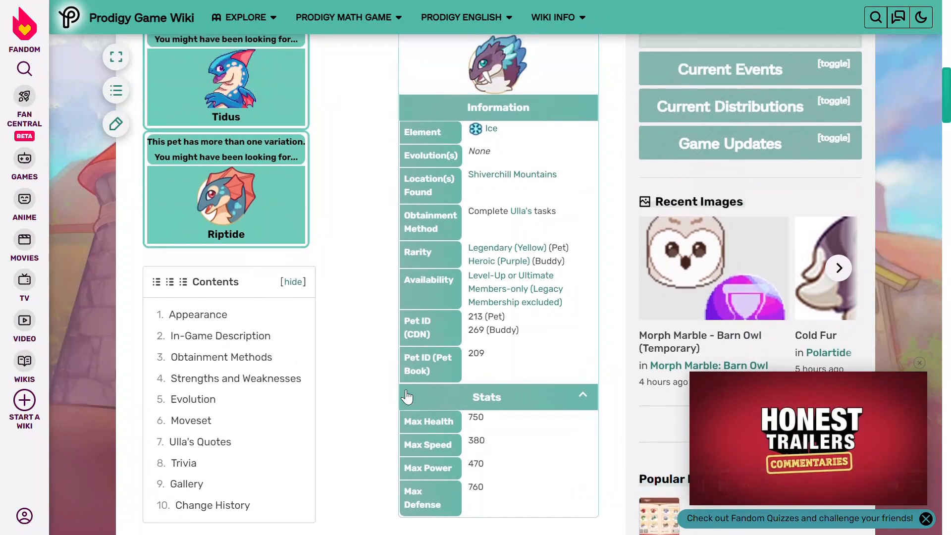
# - Scroll back up to the pet/buddy number navigation near the article's top
pyautogui.scroll(3)
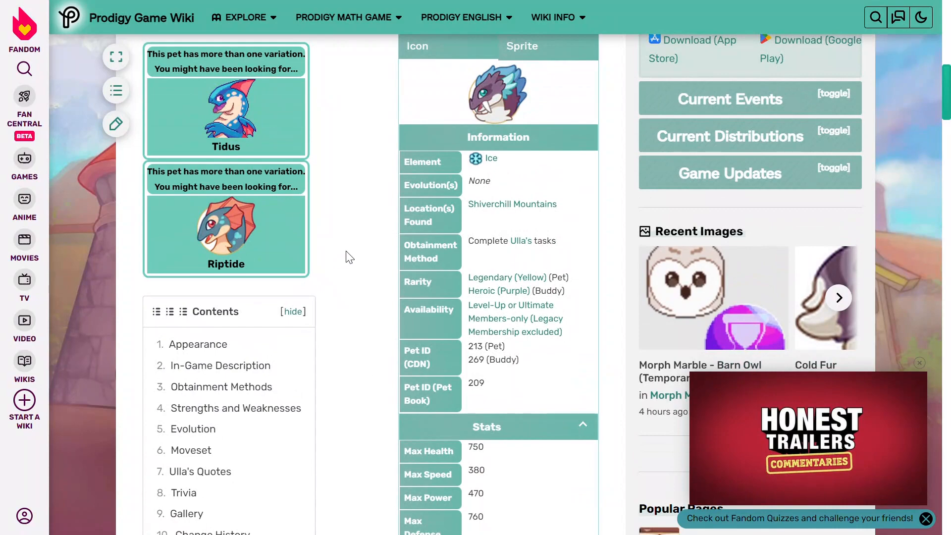
pyautogui.scroll(3)
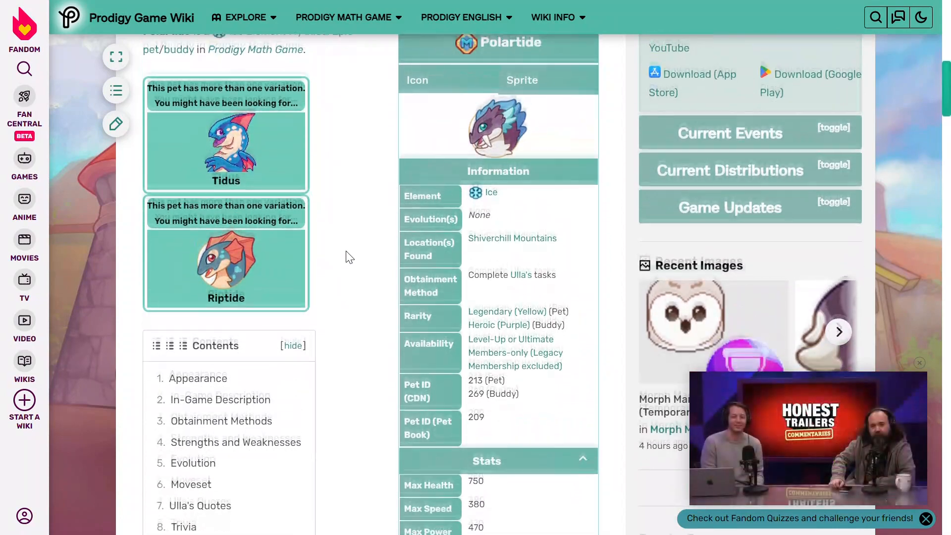
pyautogui.scroll(3)
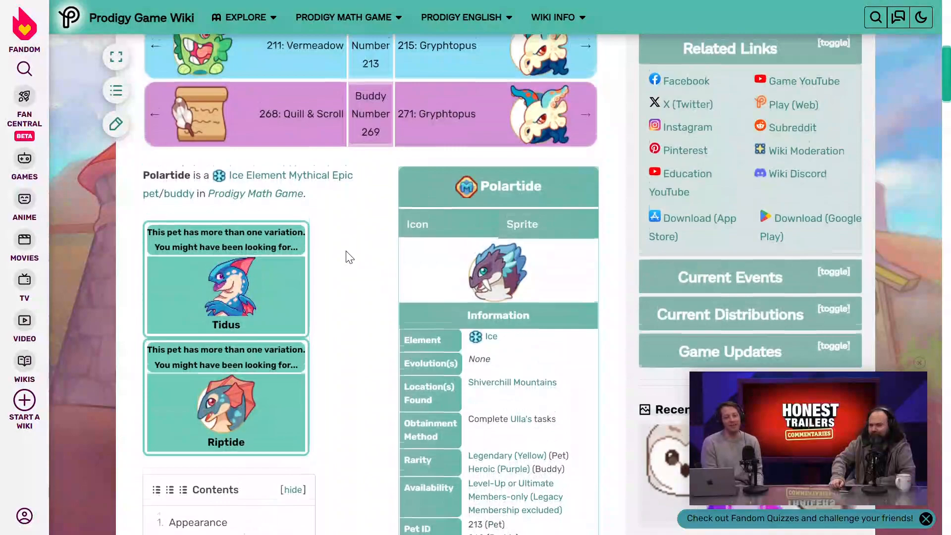
pyautogui.scroll(3)
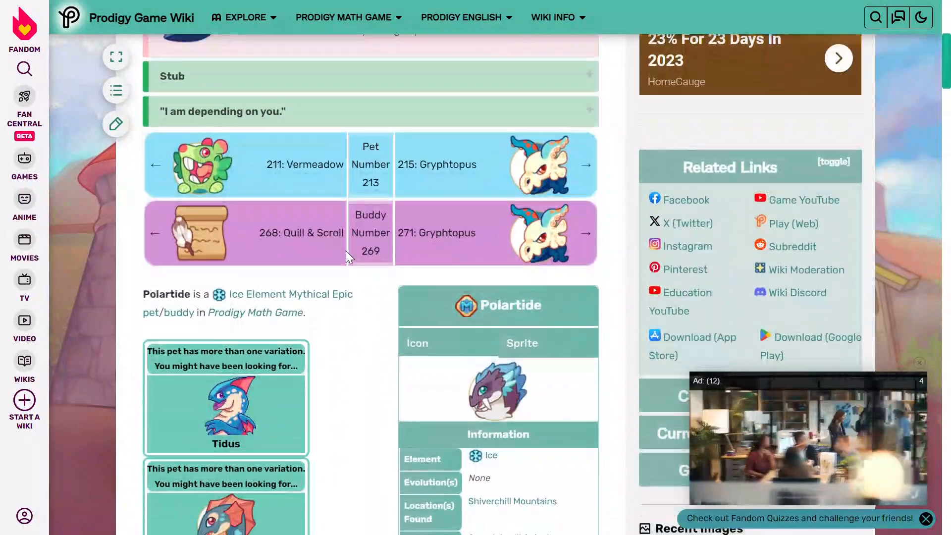
pyautogui.scroll(-3)
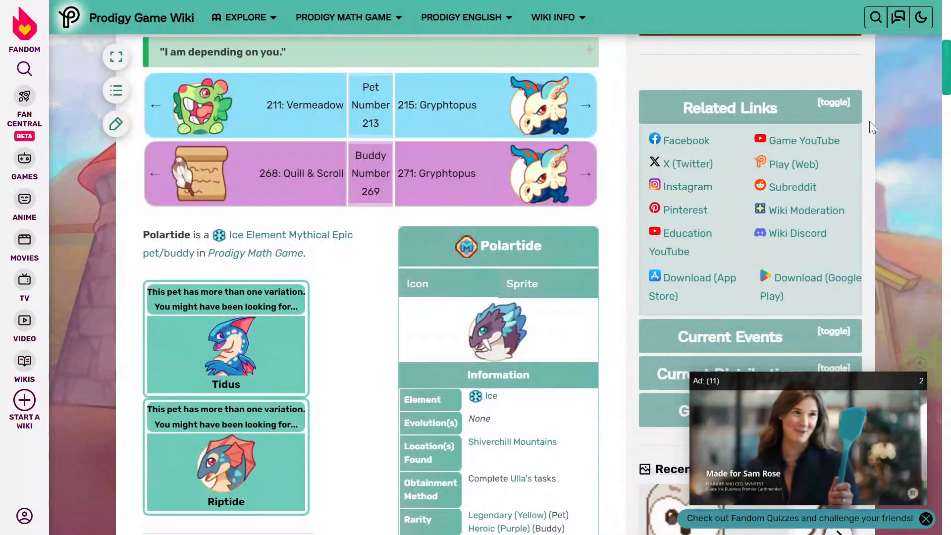